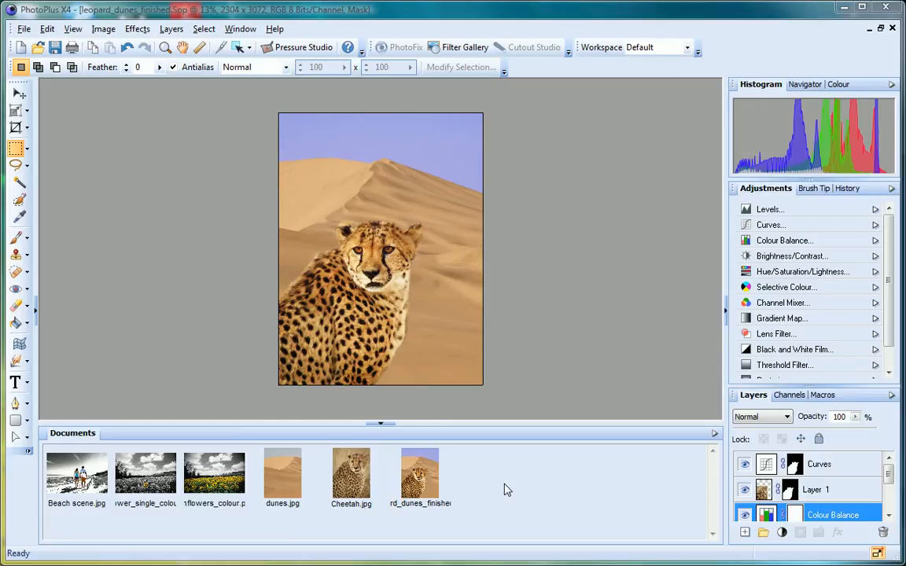
# - Copy Cheetah.jpg and paste it into dunes.jpg as a new layer above the background
pyautogui.click(283, 479)
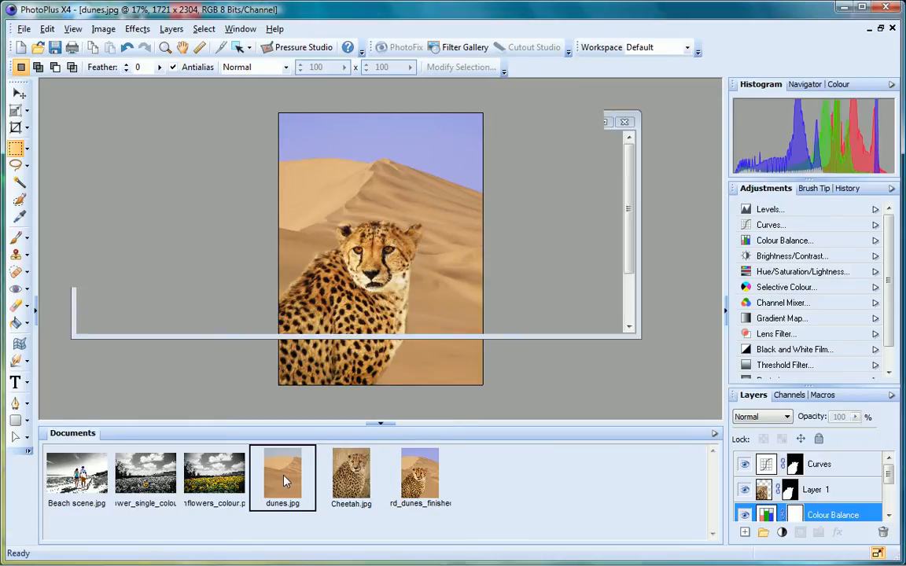
pyautogui.click(350, 471)
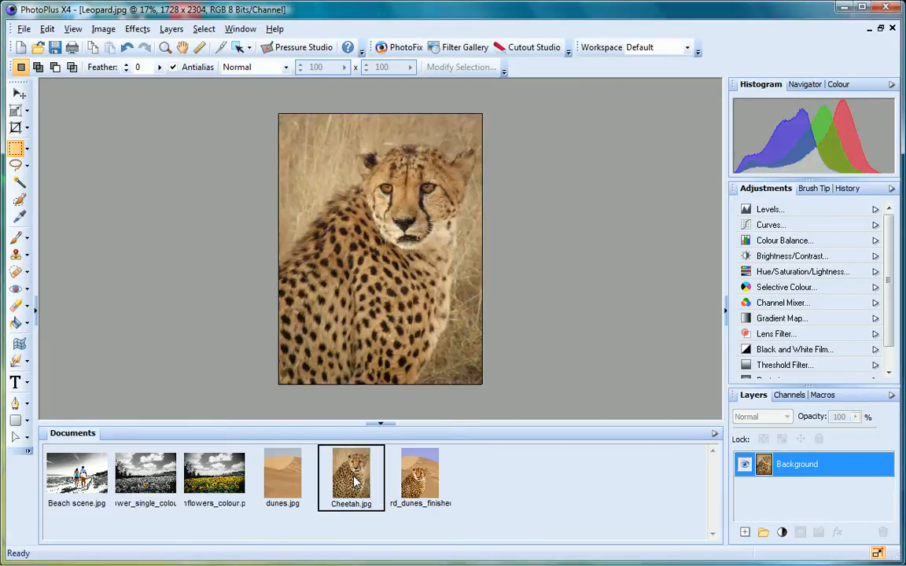
pyautogui.moveTo(154, 261)
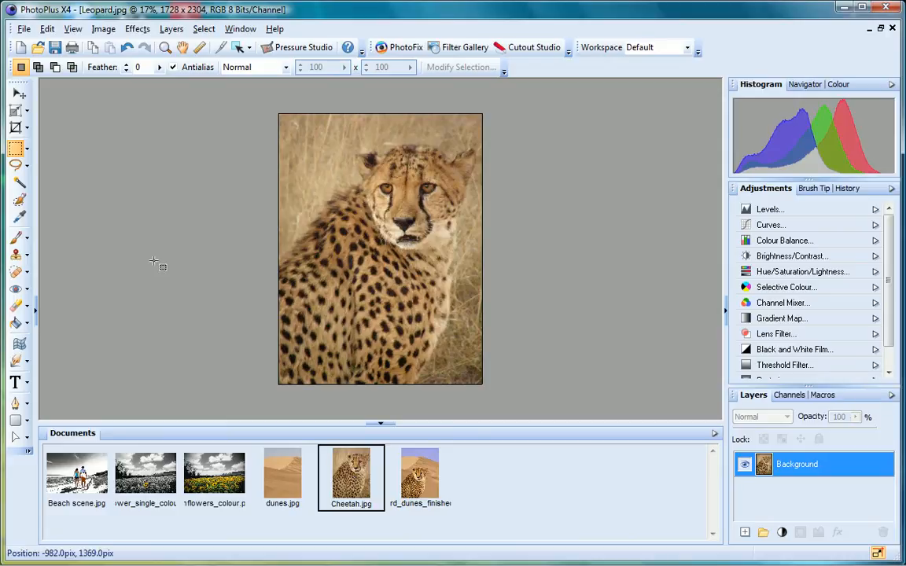
pyautogui.click(48, 28)
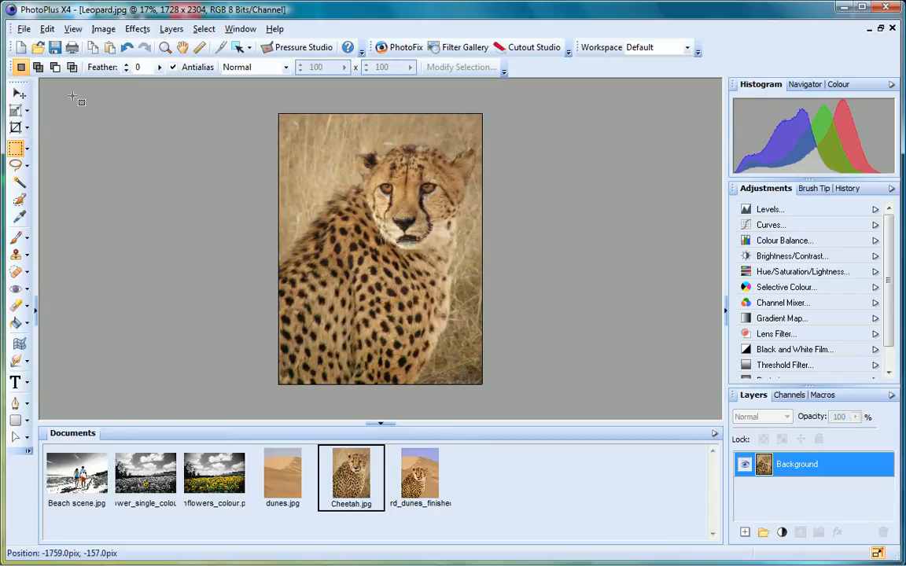
pyautogui.click(283, 475)
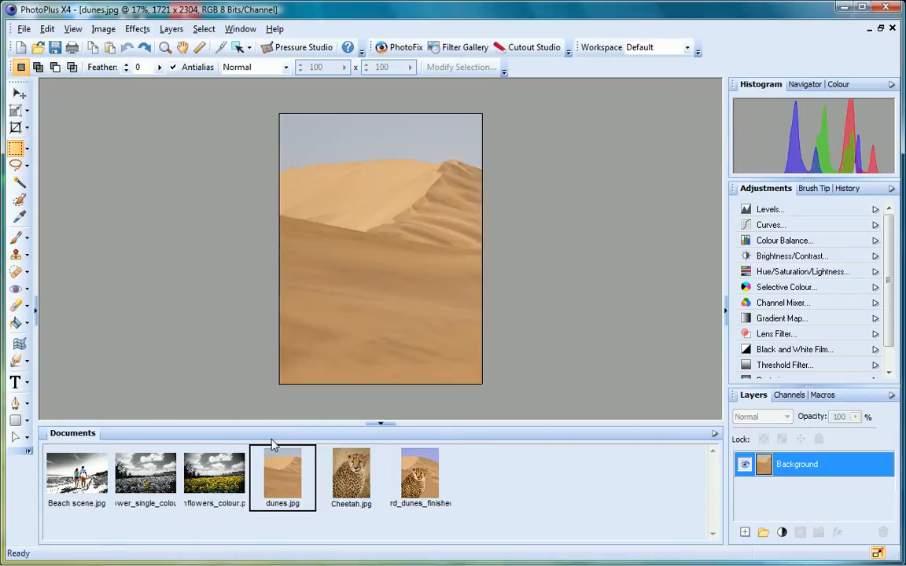
pyautogui.click(47, 28)
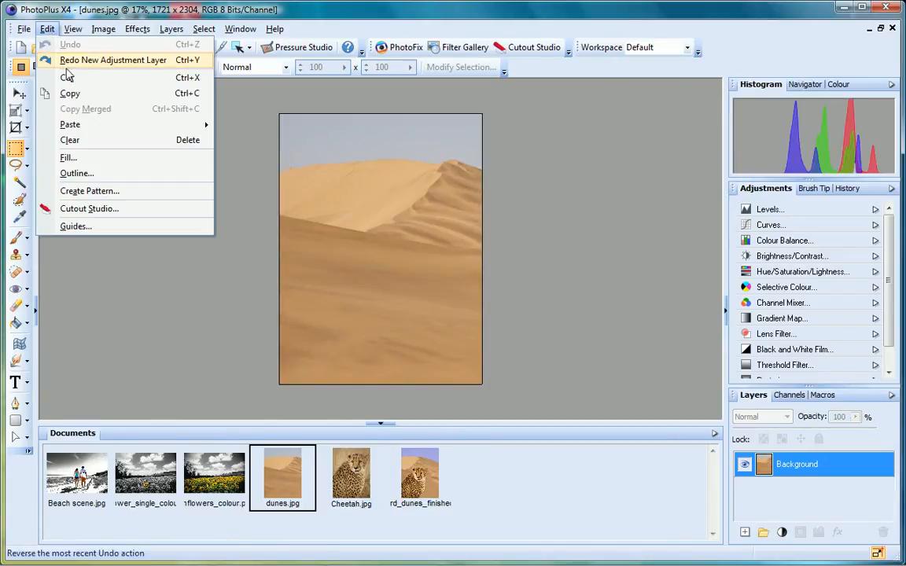
pyautogui.click(114, 60)
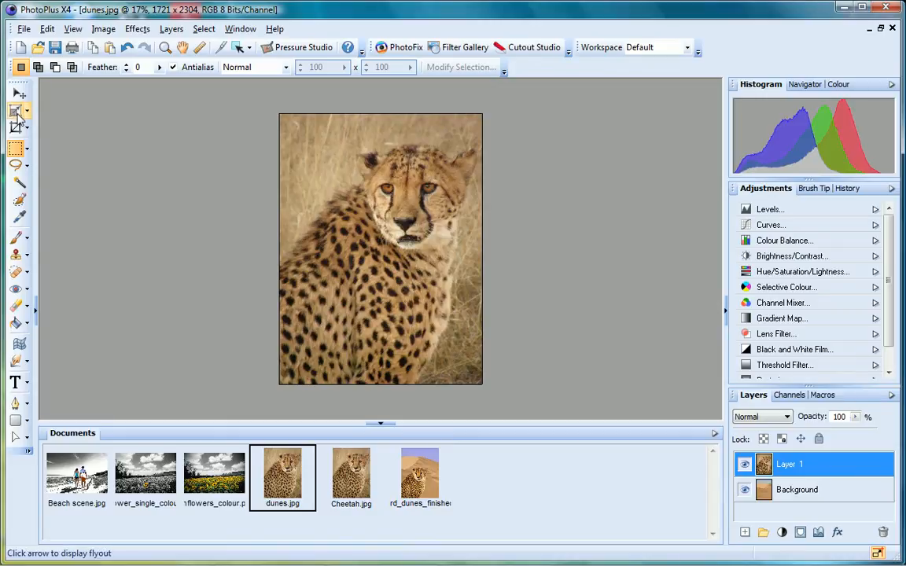
pyautogui.moveTo(17, 117)
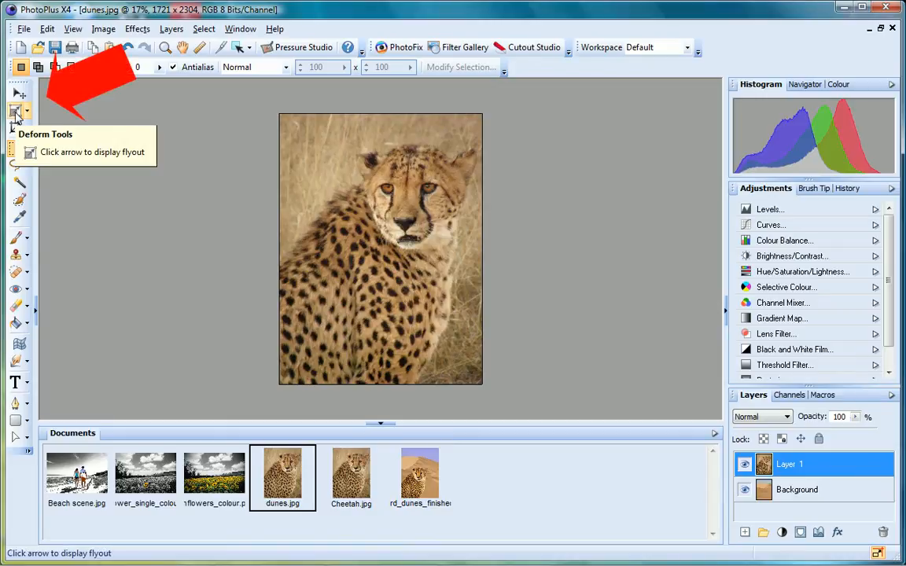
# - Scale the cheetah layer down with the Deform tool and move it to the lower left
pyautogui.click(16, 111)
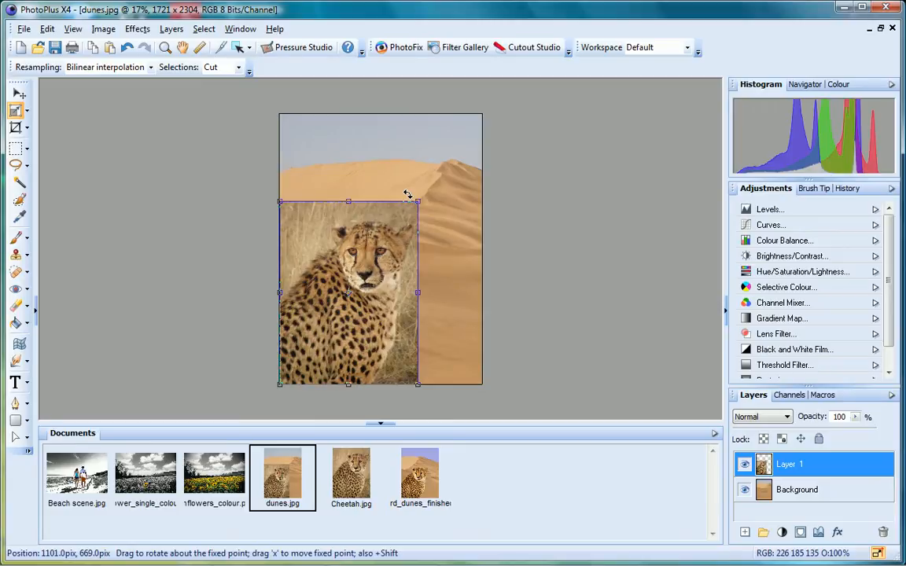
pyautogui.moveTo(309, 231)
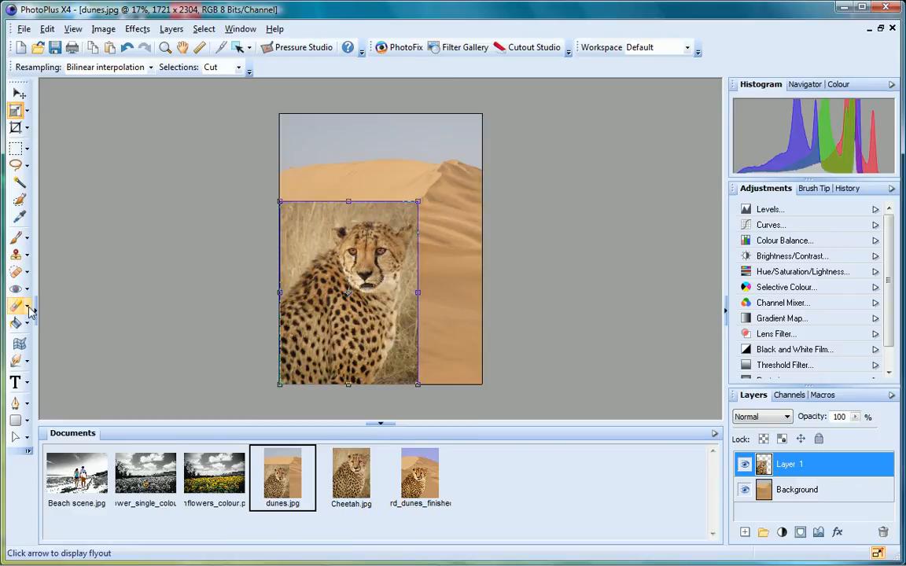
pyautogui.moveTo(17, 306)
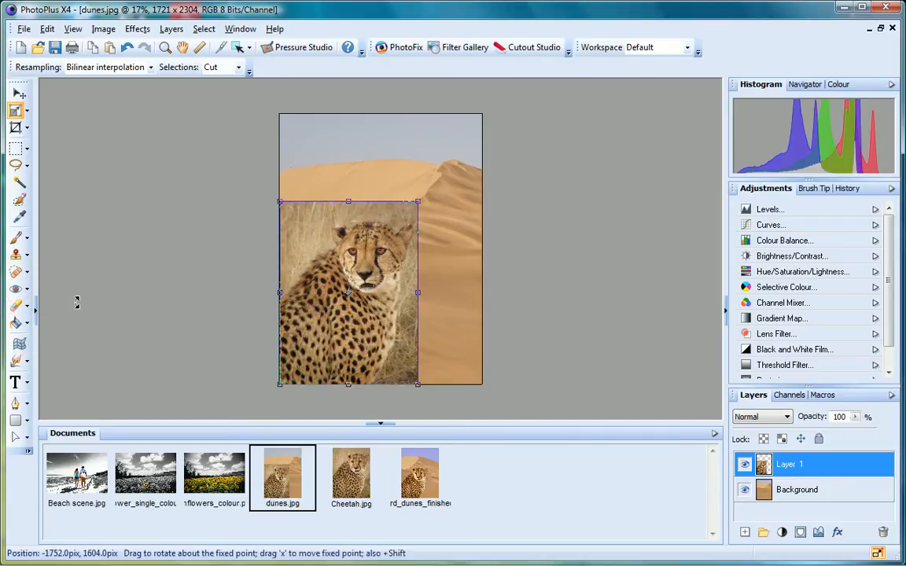
pyautogui.moveTo(77, 302)
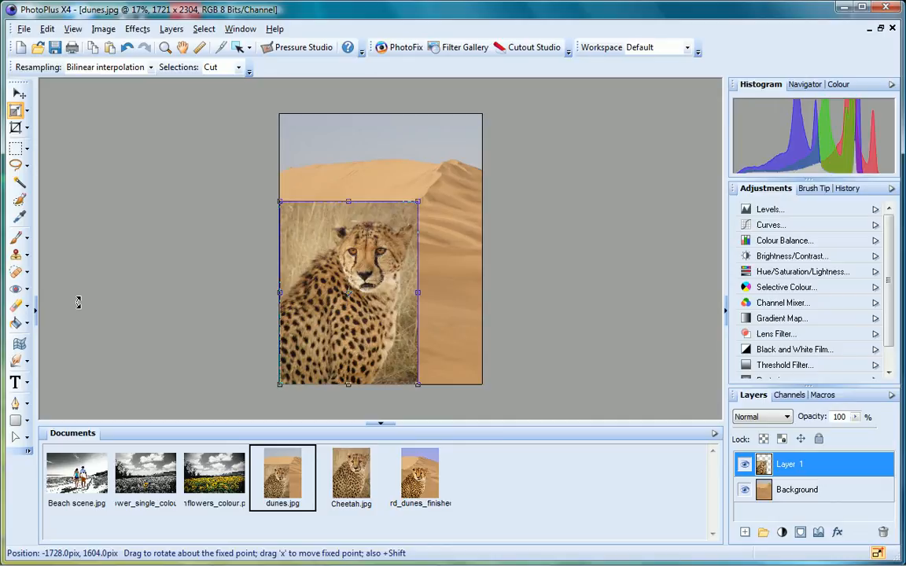
pyautogui.moveTo(88, 302)
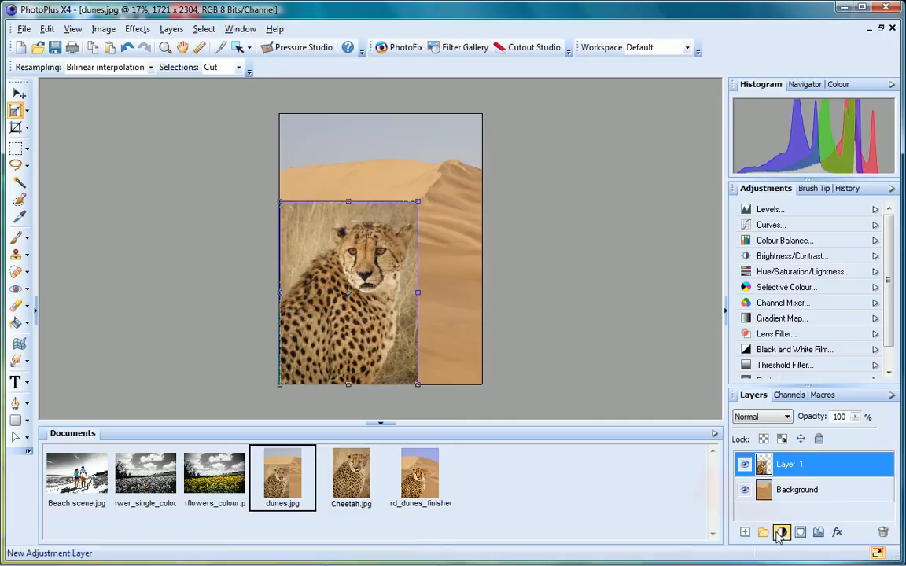
pyautogui.moveTo(799, 532)
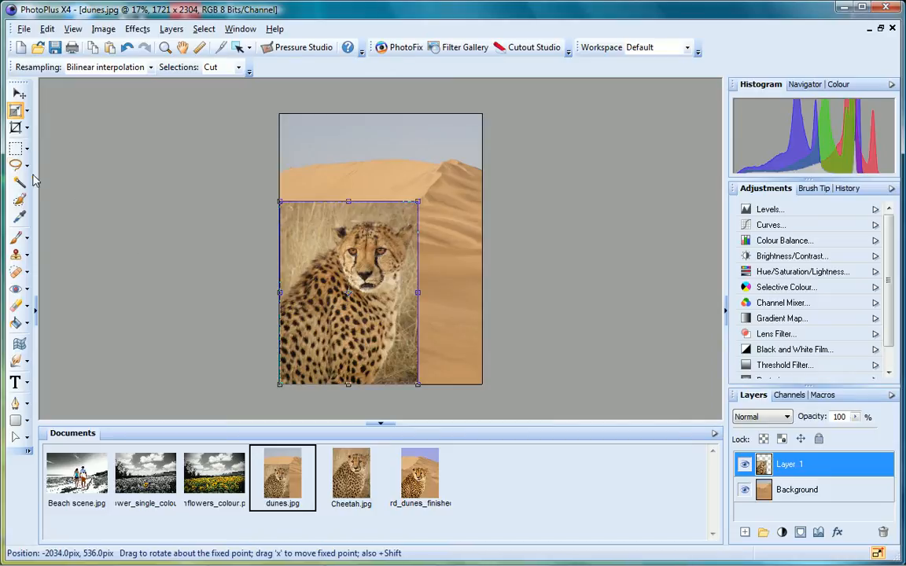
# - Draw a Freehand Selection around the cheetah, excluding the grassy background
pyautogui.click(16, 165)
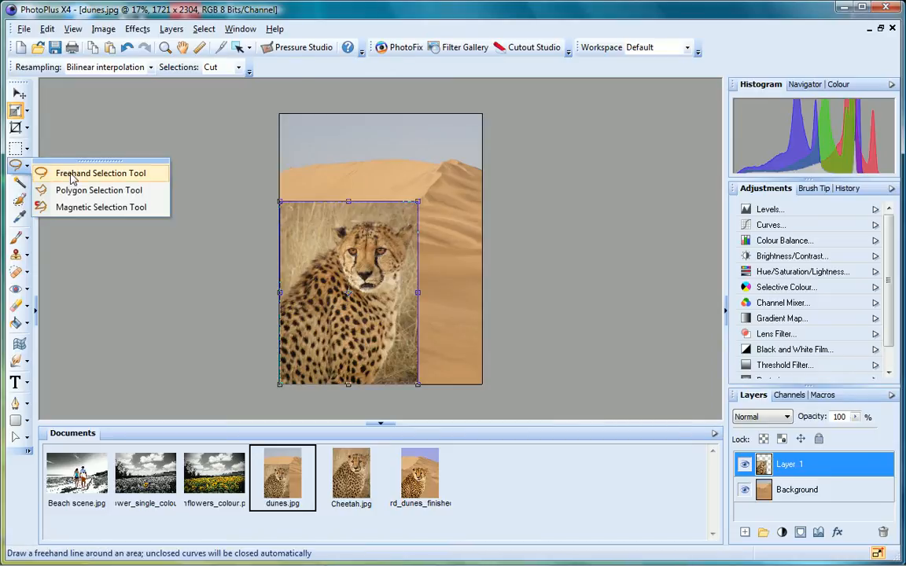
pyautogui.click(101, 173)
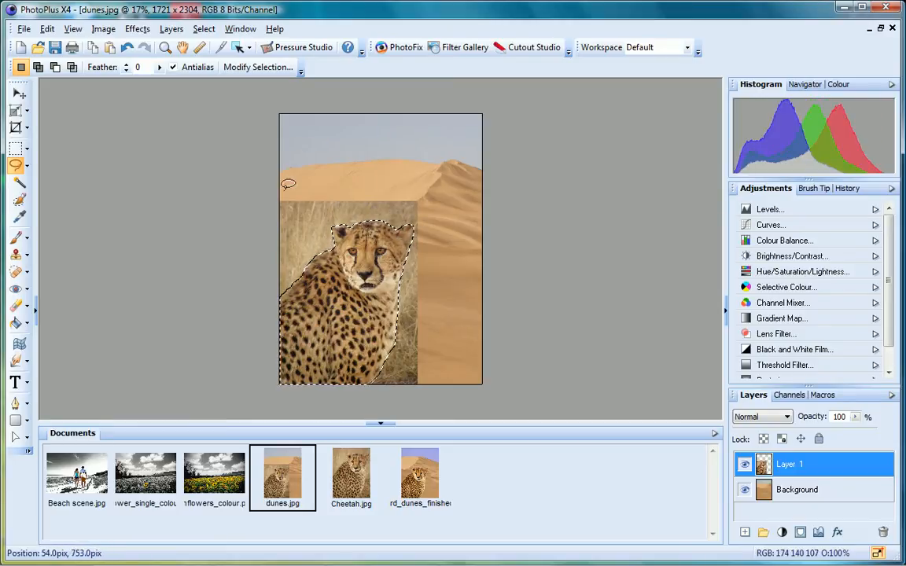
# - Modify the selection with a White Matte preview and Feather of 14, then confirm
pyautogui.click(258, 66)
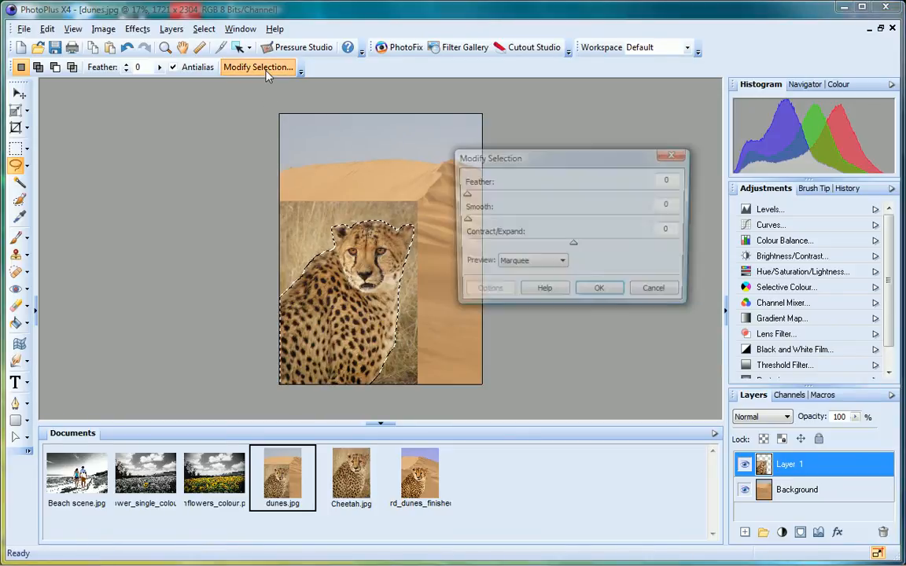
pyautogui.click(560, 262)
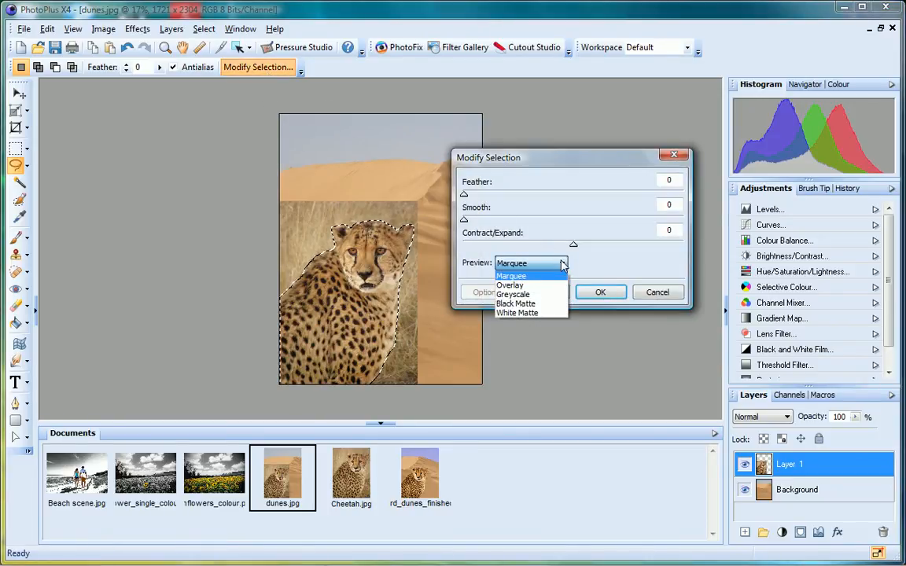
pyautogui.moveTo(518, 312)
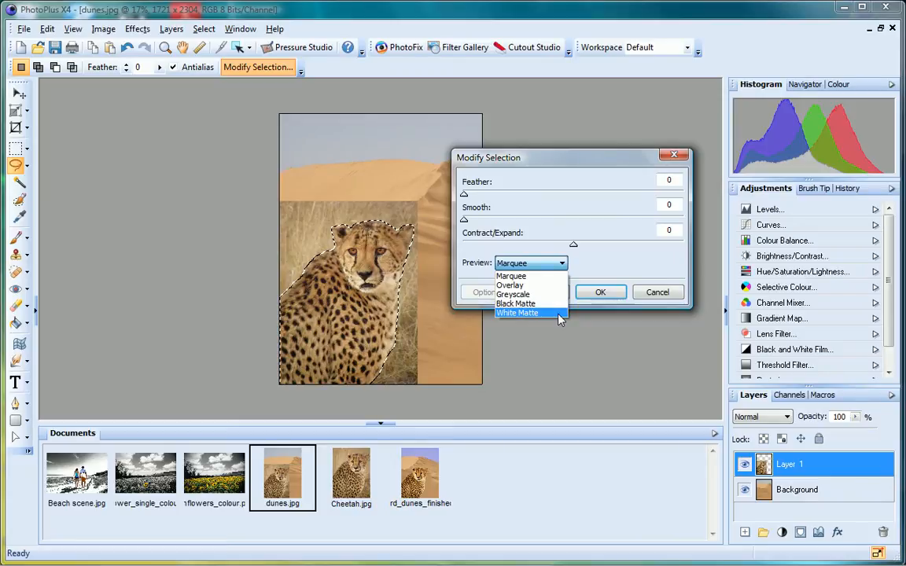
pyautogui.click(517, 312)
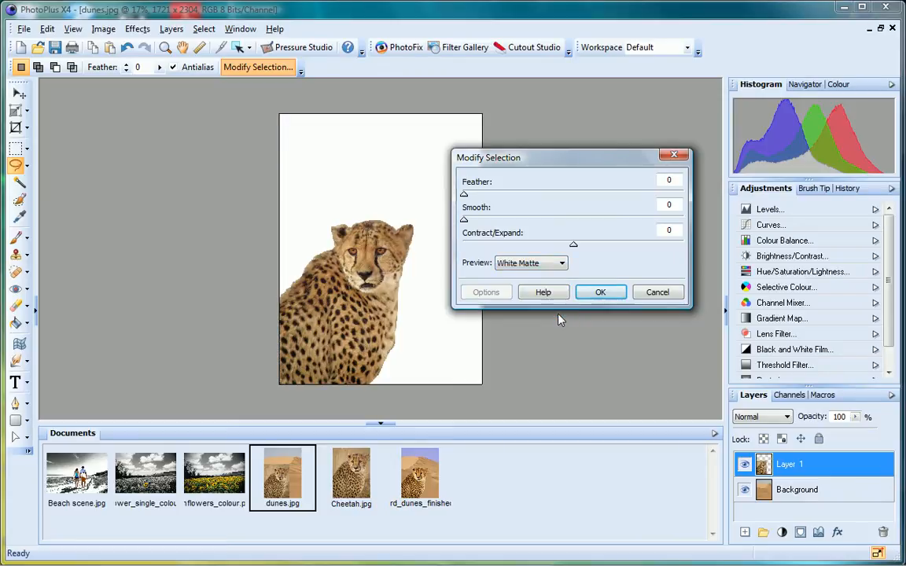
pyautogui.moveTo(554, 313)
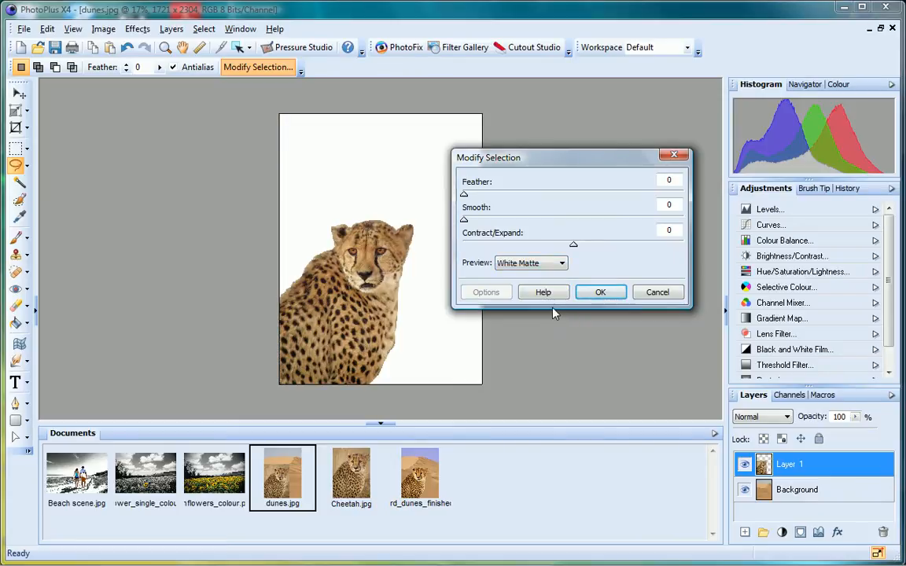
pyautogui.moveTo(463, 194); pyautogui.dragTo(475, 194)
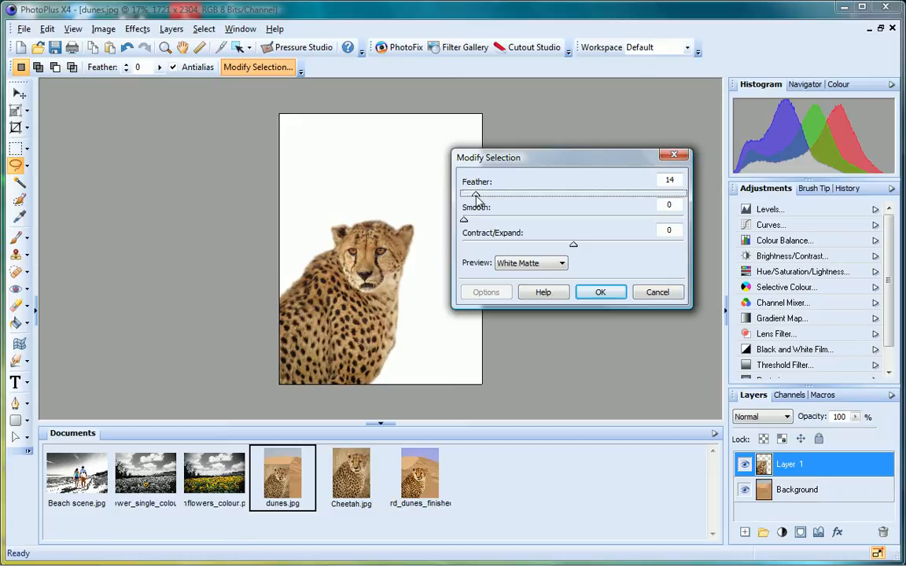
pyautogui.click(600, 291)
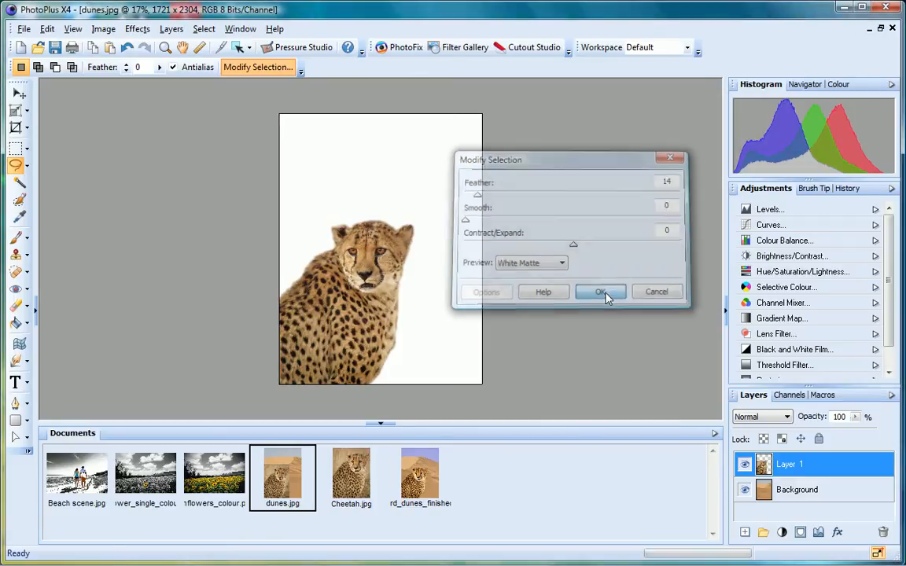
# - Mask the cheetah layer to the selection and add a Curves adjustment with the Contrast preset
pyautogui.click(600, 291)
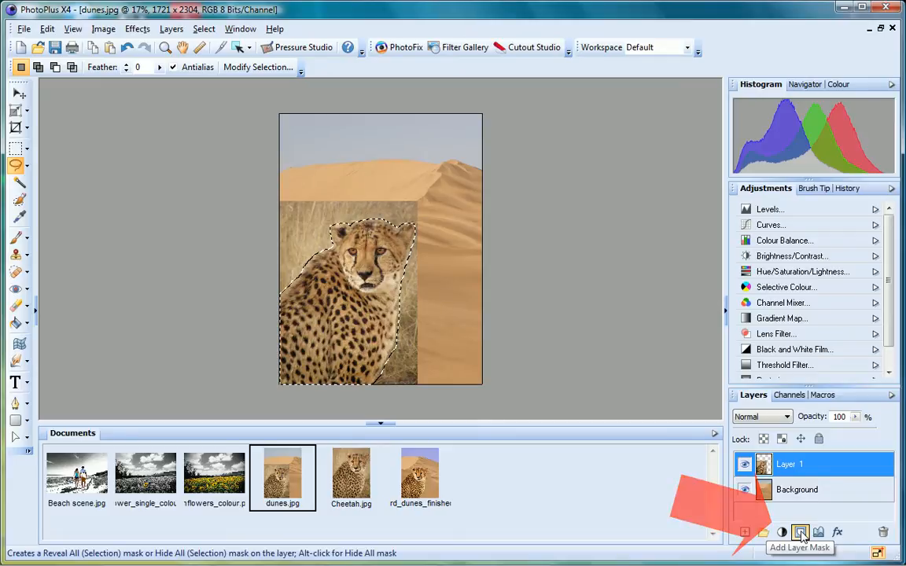
pyautogui.click(799, 531)
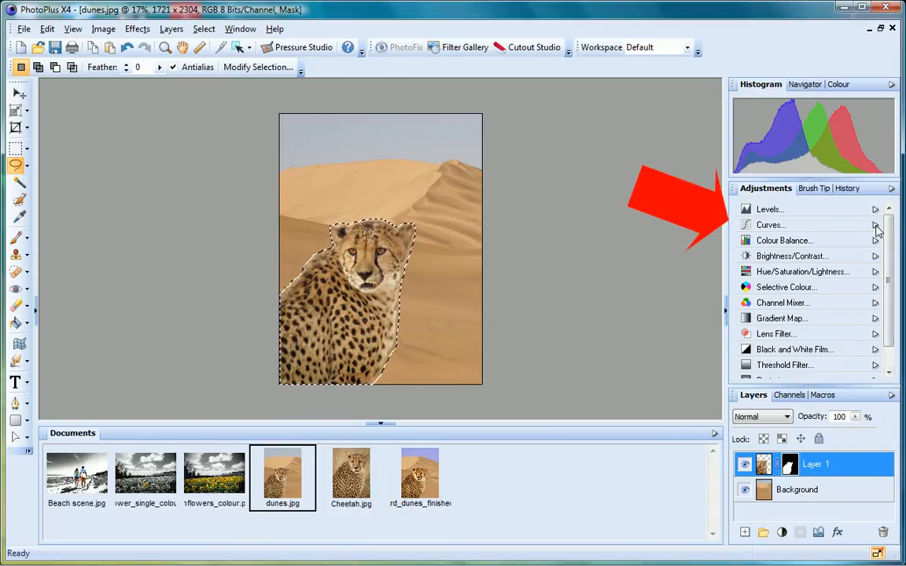
pyautogui.click(874, 225)
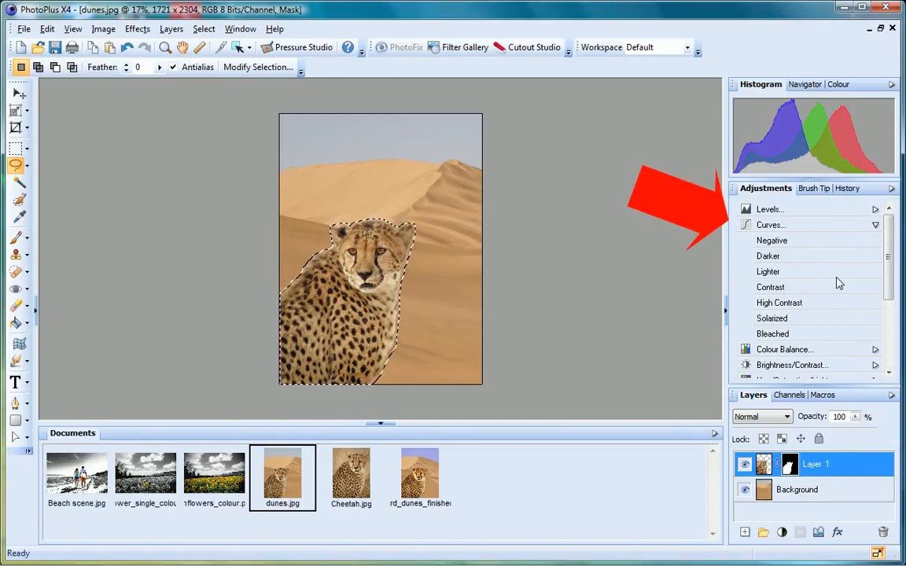
pyautogui.click(771, 225)
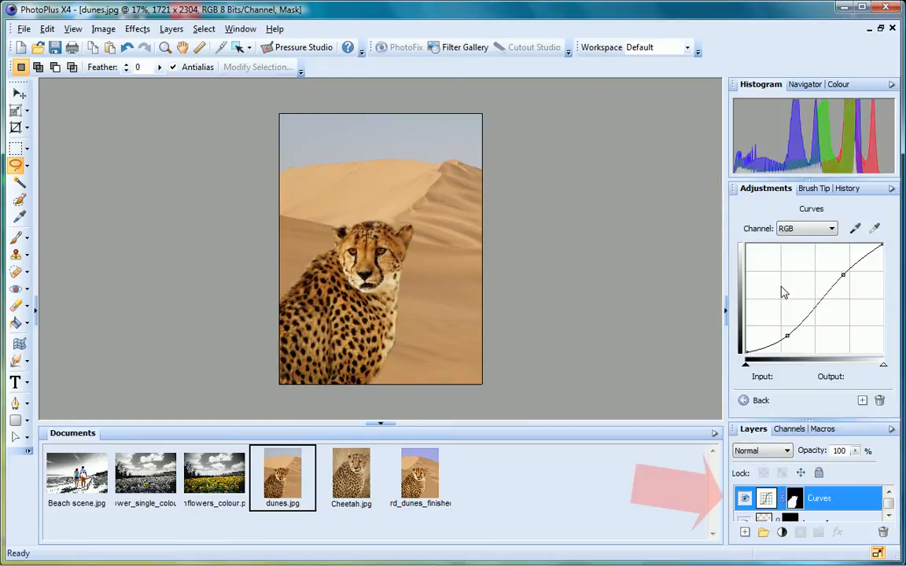
pyautogui.moveTo(795, 499)
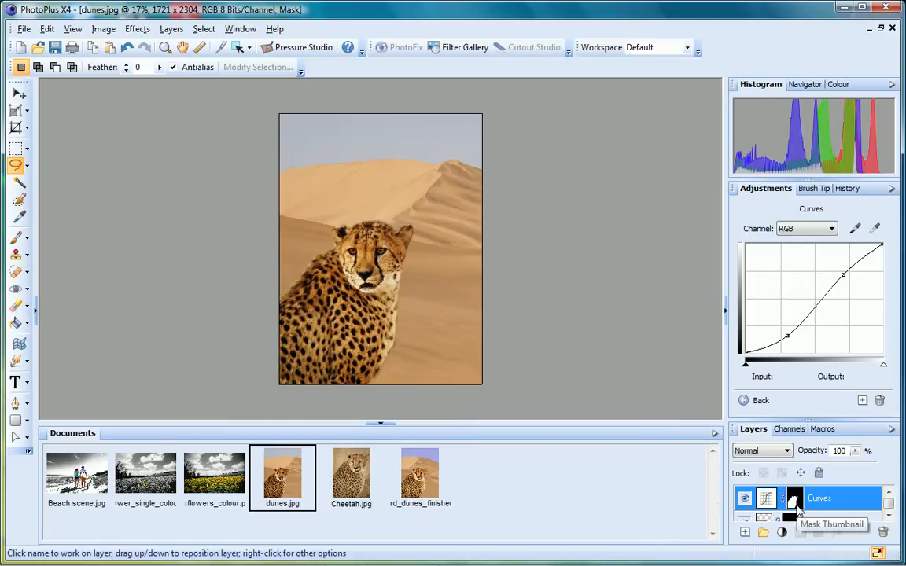
pyautogui.moveTo(862, 519)
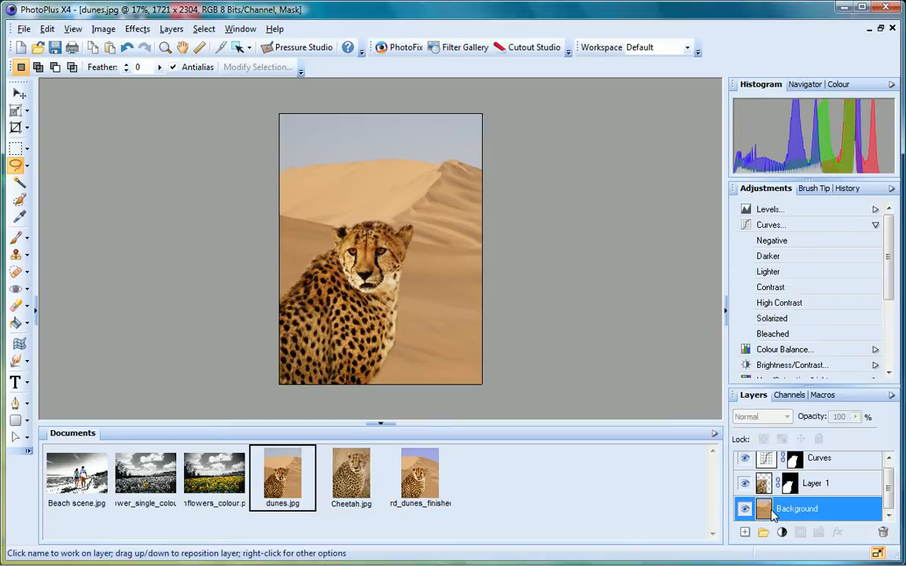
pyautogui.moveTo(230, 272)
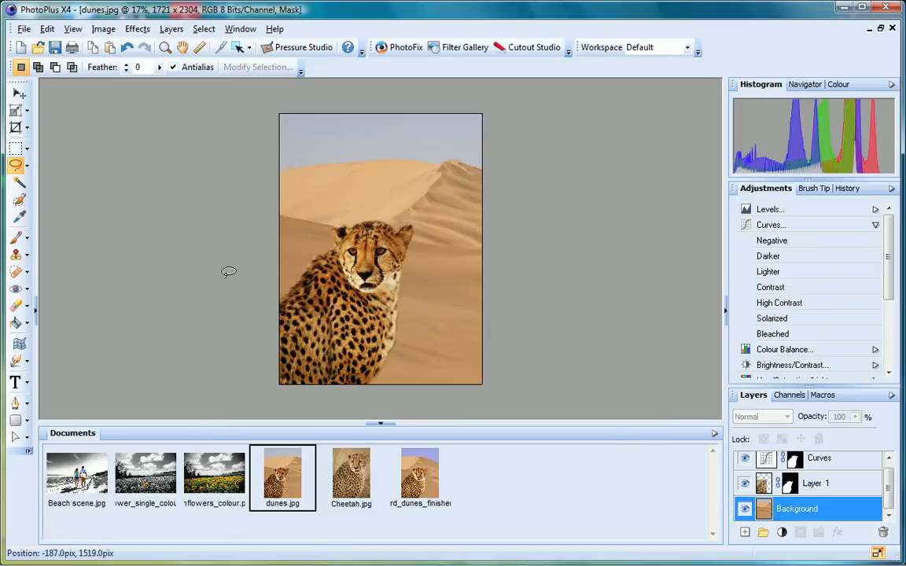
pyautogui.moveTo(17, 182)
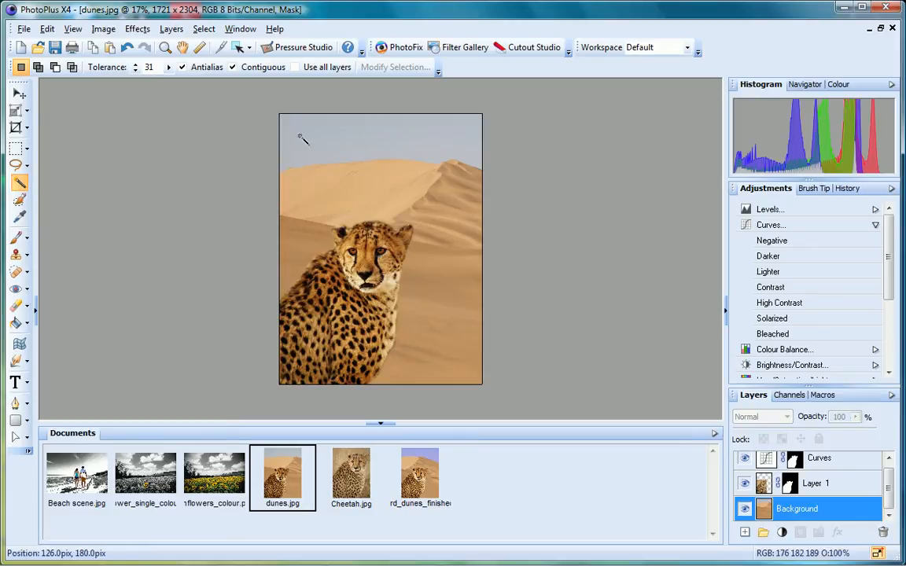
# - Flood-select the sky on the Background layer of the dunes photo
pyautogui.click(313, 136)
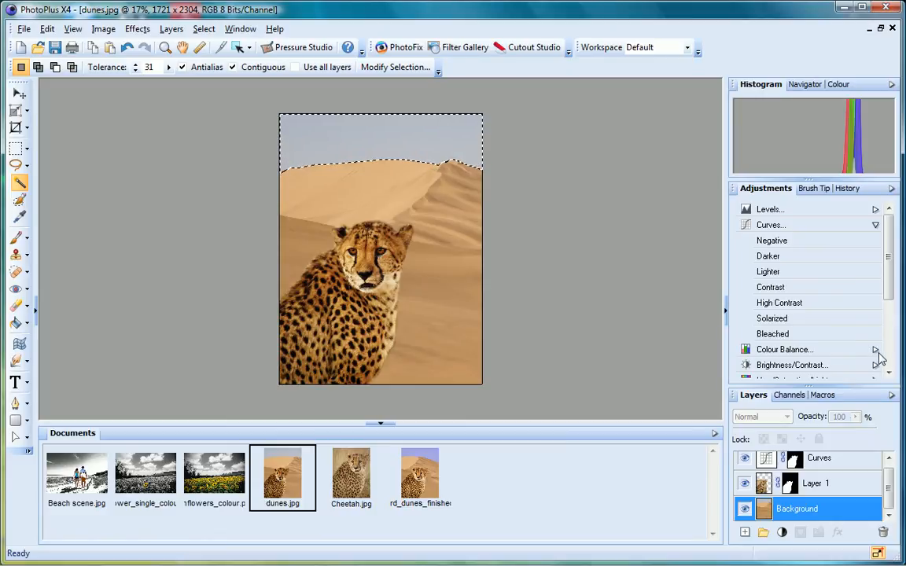
# - Add a Colour Balance adjustment to the sky with Magenta–Green at about -72
pyautogui.click(875, 349)
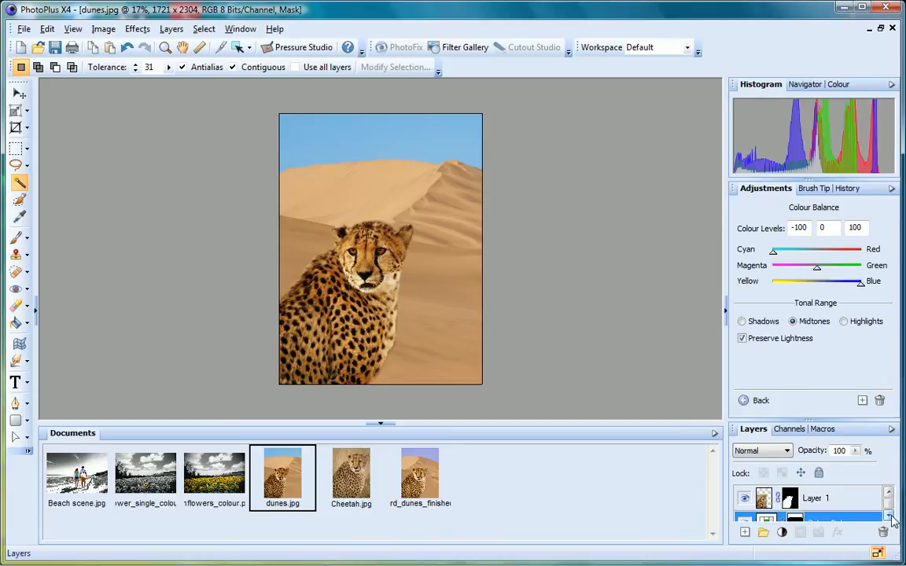
pyautogui.click(887, 517)
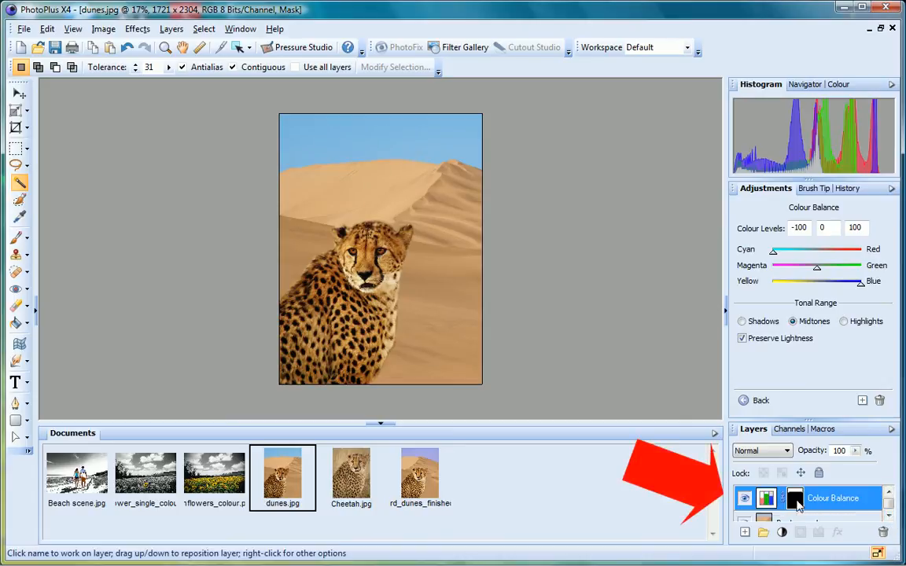
pyautogui.moveTo(796, 497)
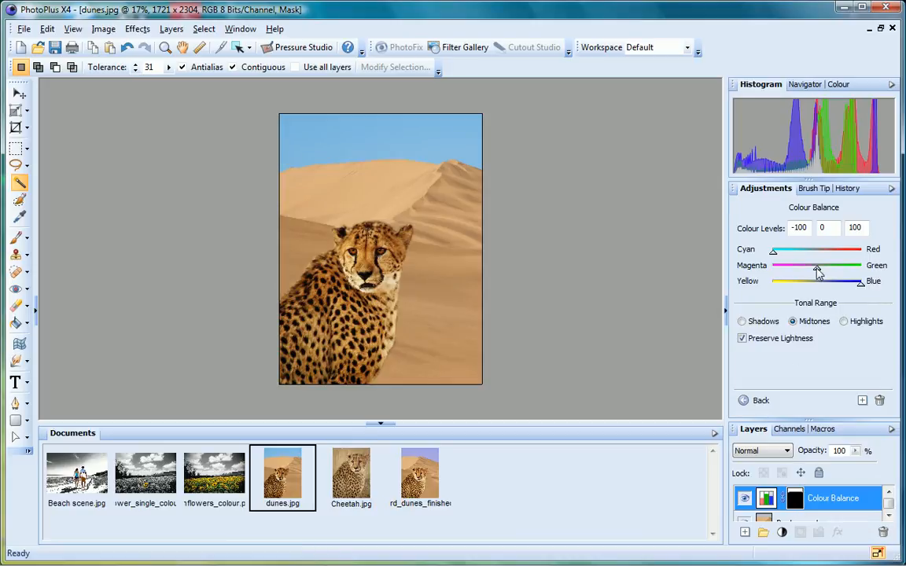
pyautogui.moveTo(817, 264); pyautogui.dragTo(792, 264)
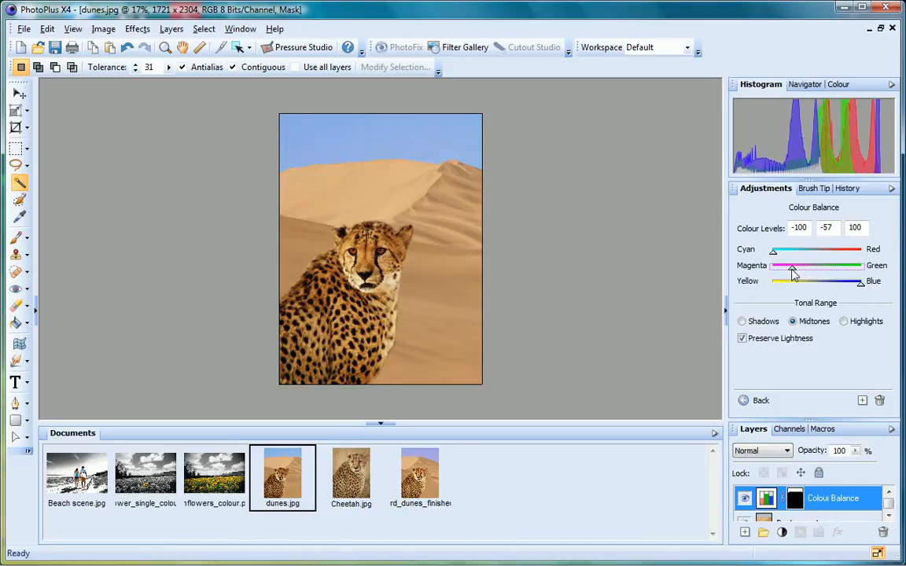
pyautogui.moveTo(792, 270); pyautogui.dragTo(787, 271)
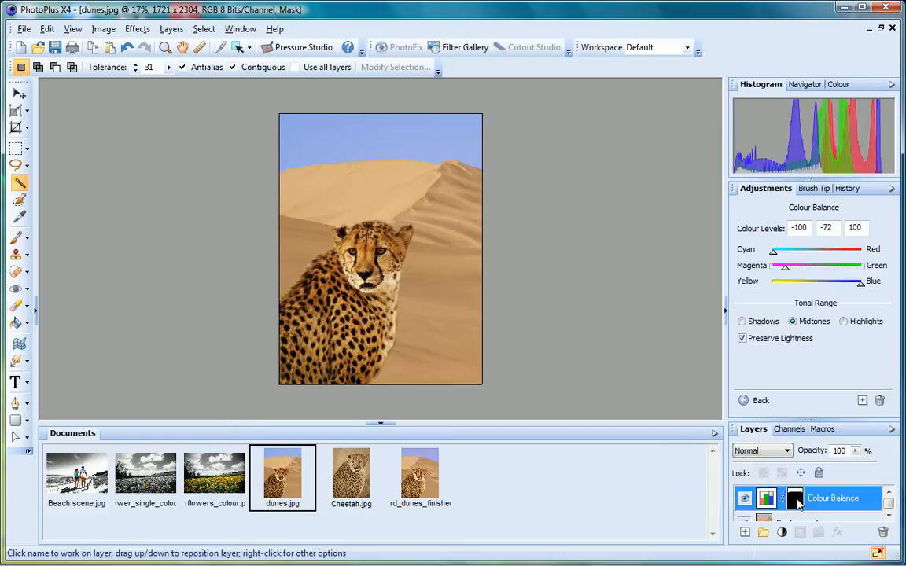
# - Switch to the Paintbrush at Size 56 with white colour for painting the sky mask
pyautogui.click(19, 238)
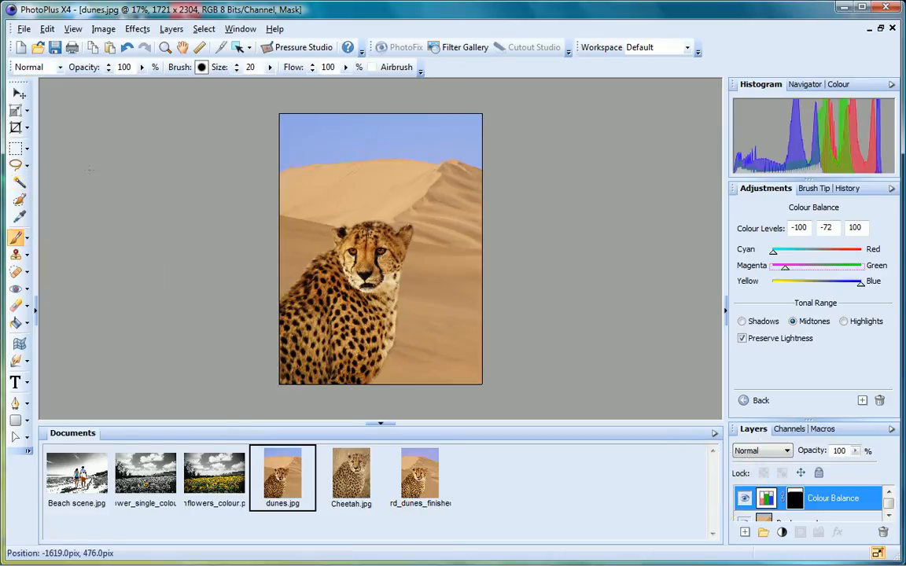
pyautogui.click(271, 66)
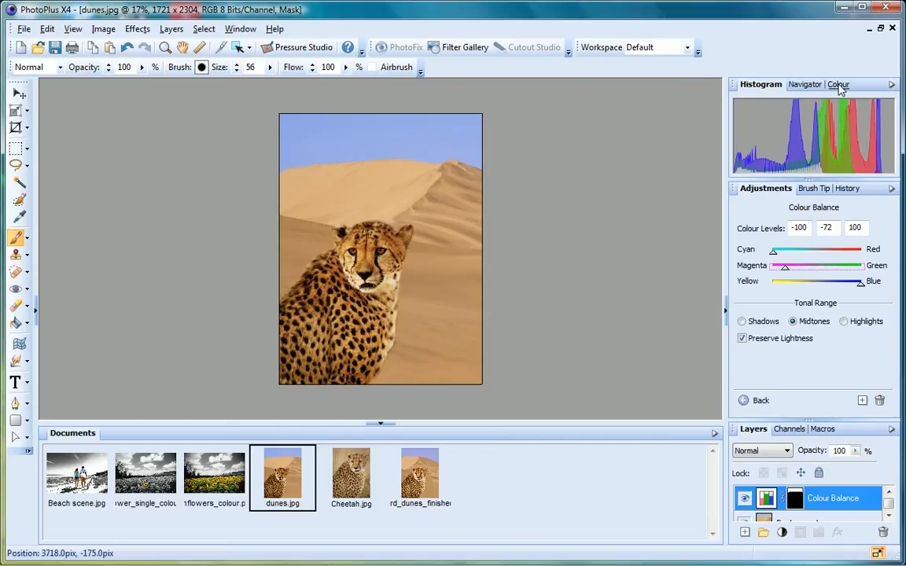
pyautogui.click(838, 85)
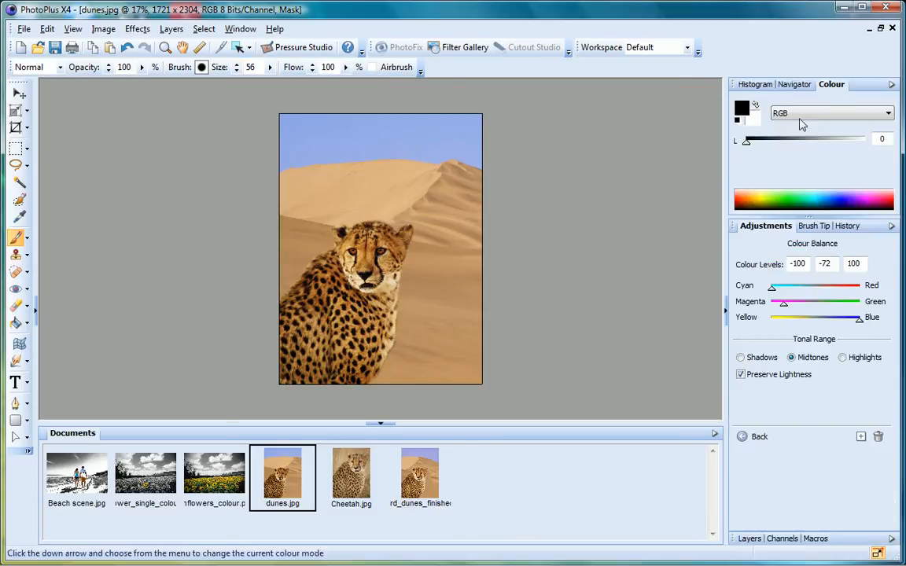
pyautogui.moveTo(742, 109)
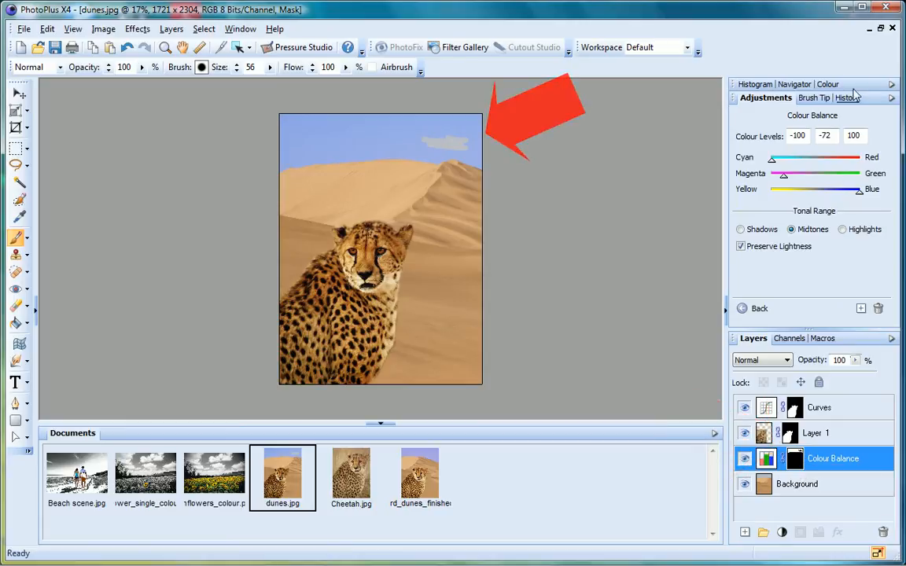
pyautogui.click(830, 84)
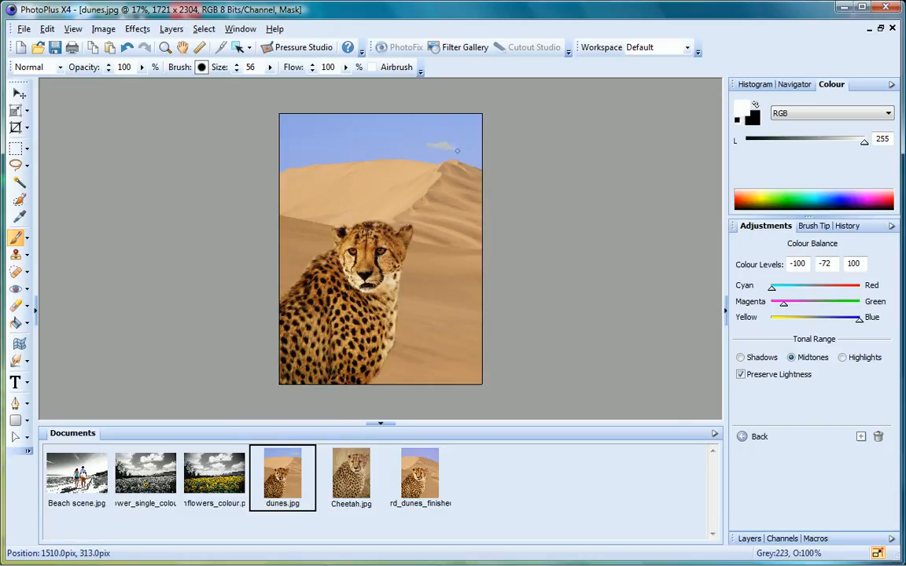
pyautogui.moveTo(434, 147)
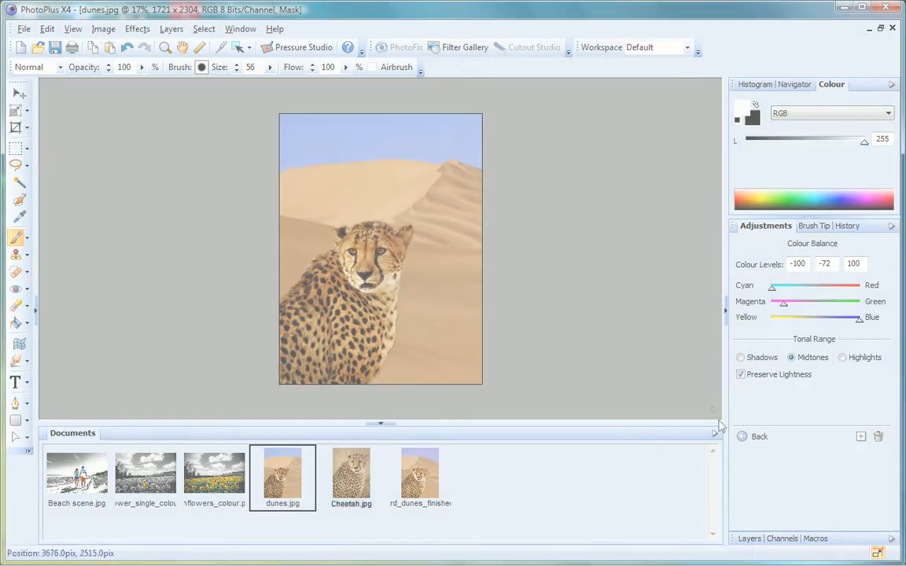
# - Switch to Cheetah.jpg and add a Black and White Film adjustment layer
pyautogui.click(350, 475)
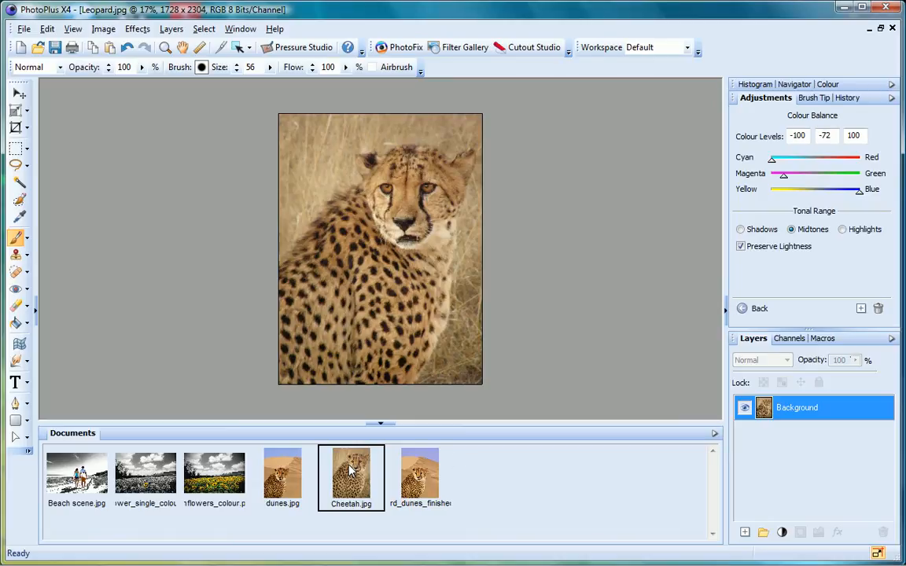
pyautogui.click(831, 85)
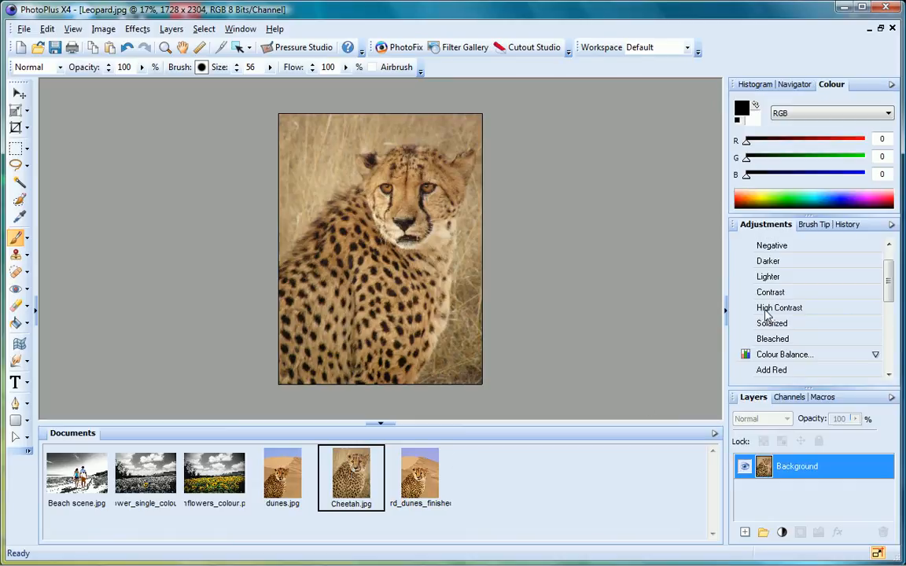
pyautogui.scroll(-3)
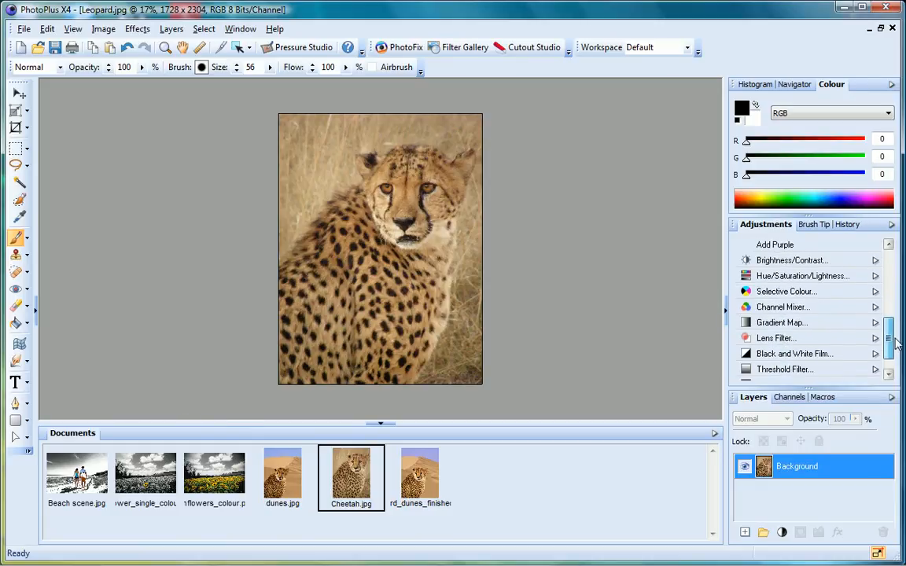
pyautogui.click(795, 352)
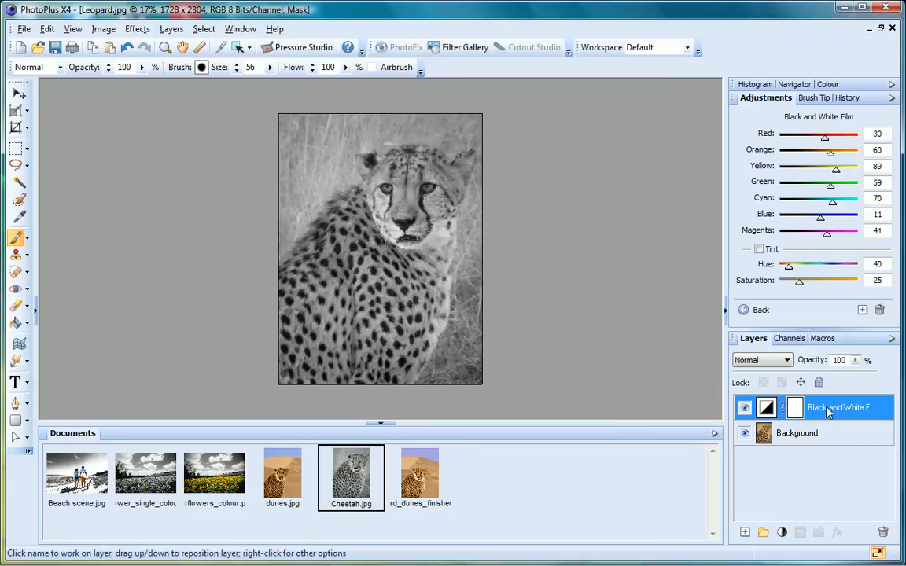
pyautogui.moveTo(796, 408)
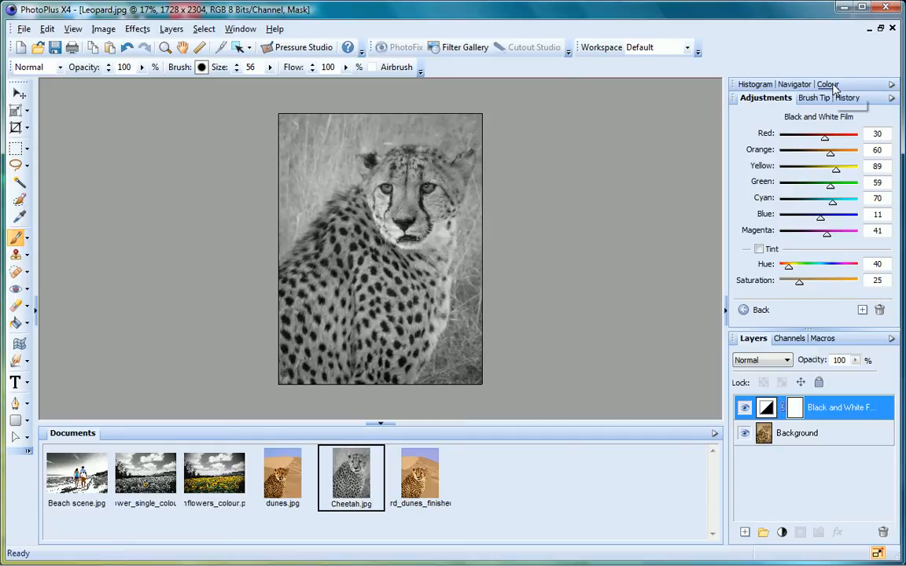
pyautogui.click(830, 85)
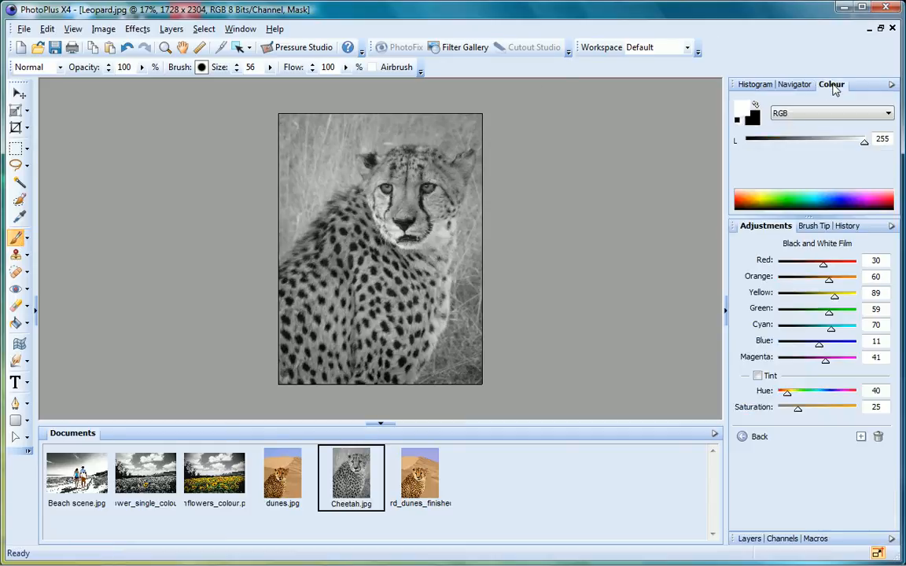